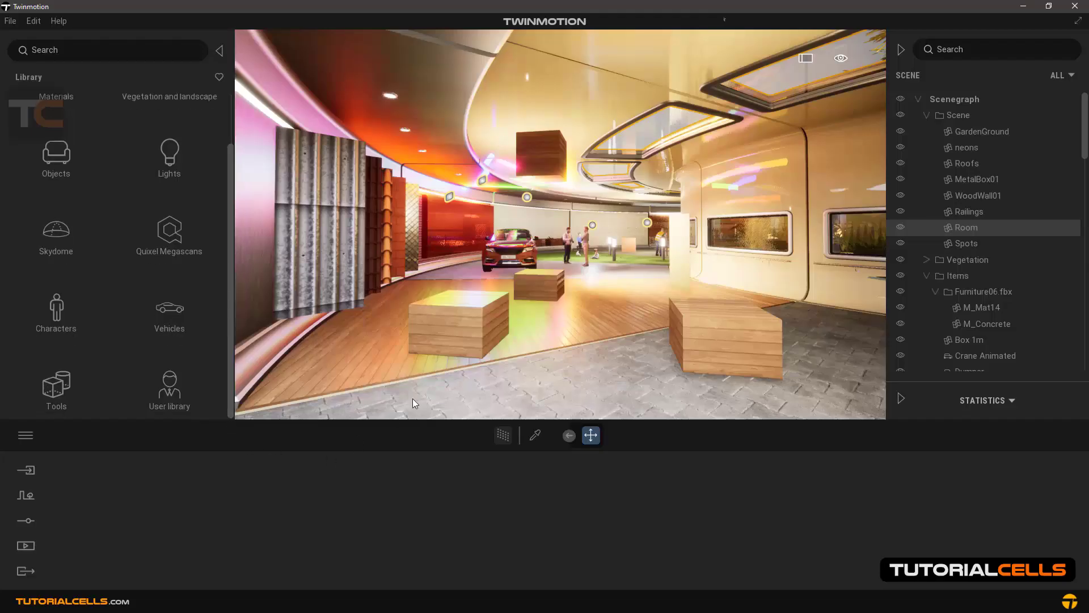
mouse_move(372, 361)
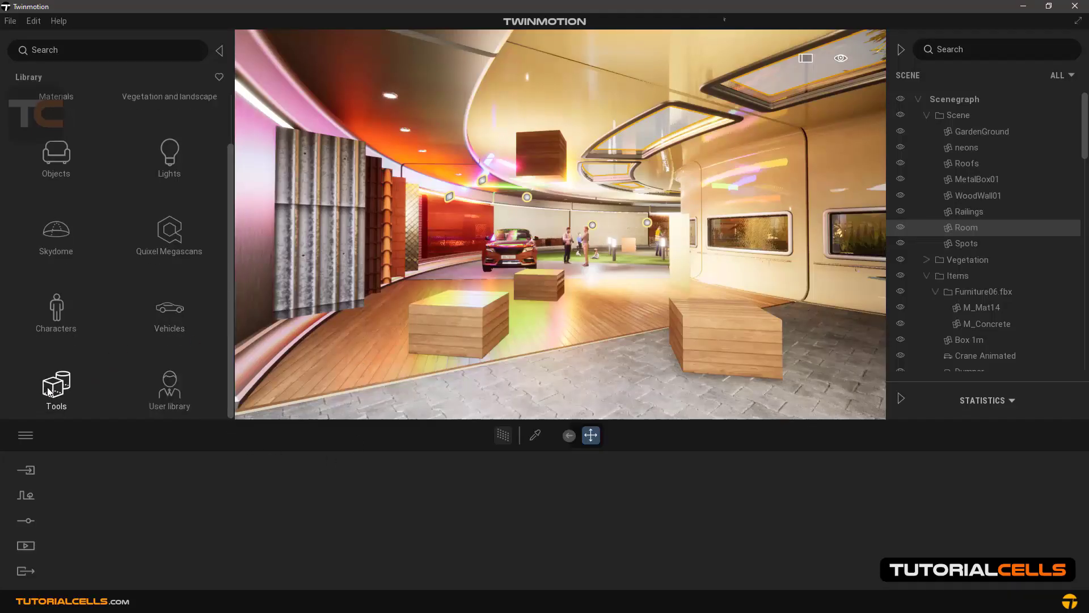
Show the Library's Tools category, listing Sections, Reflection Probes, Notes, Measure and Animators.
left_click(56, 389)
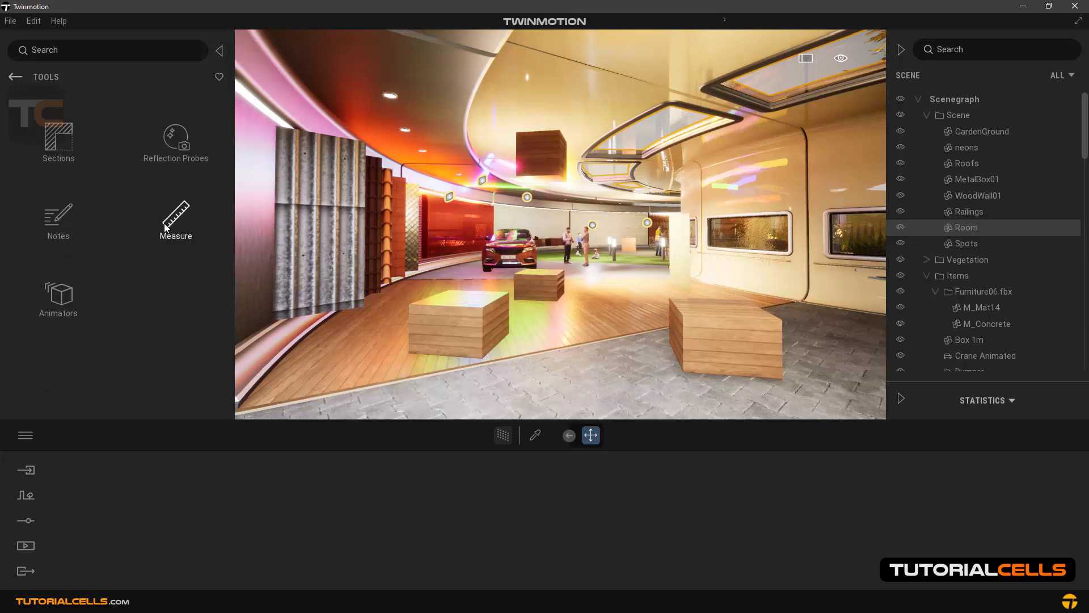
Place a Measure Tool beside the middle wooden box, adjusted to a 3.90 m vertical length.
left_click(176, 216)
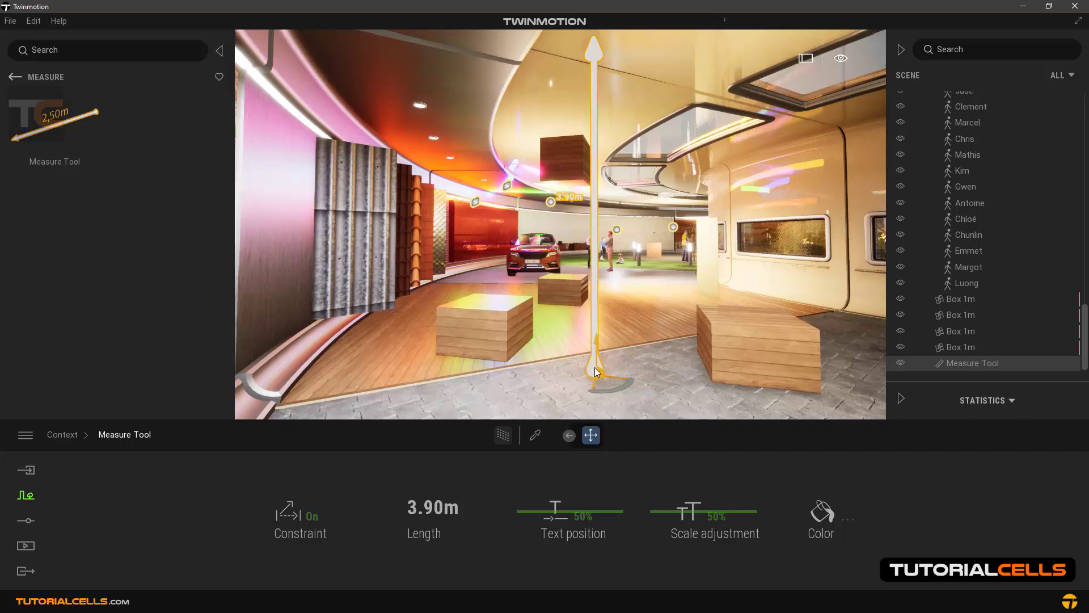
left_click_drag(594, 372, 695, 346)
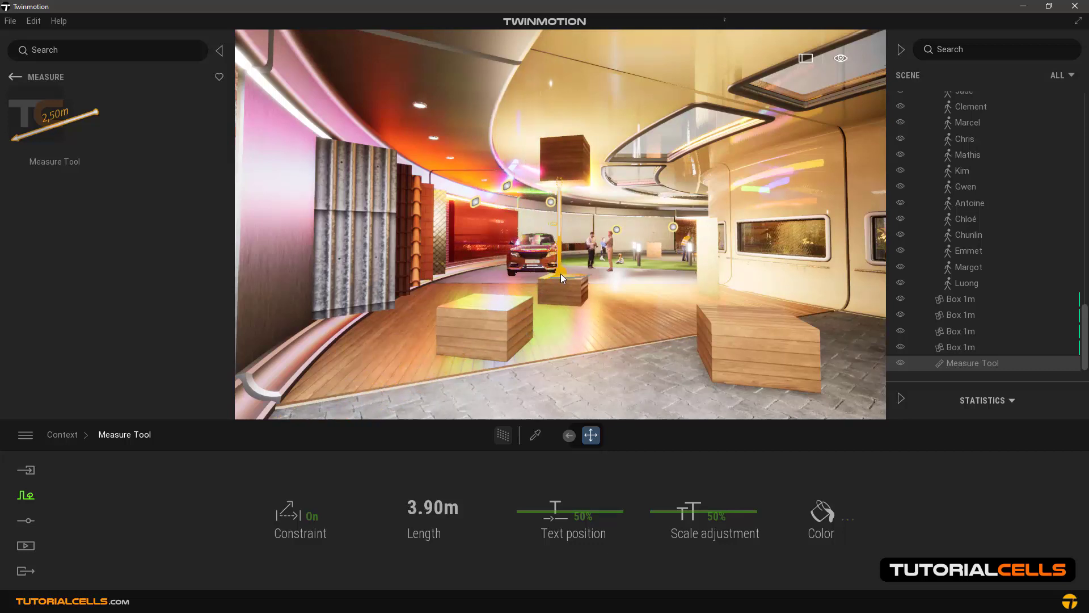
Reposition the measurement between the left and right front boxes, reading 2.35 m.
left_click_drag(563, 278, 691, 341)
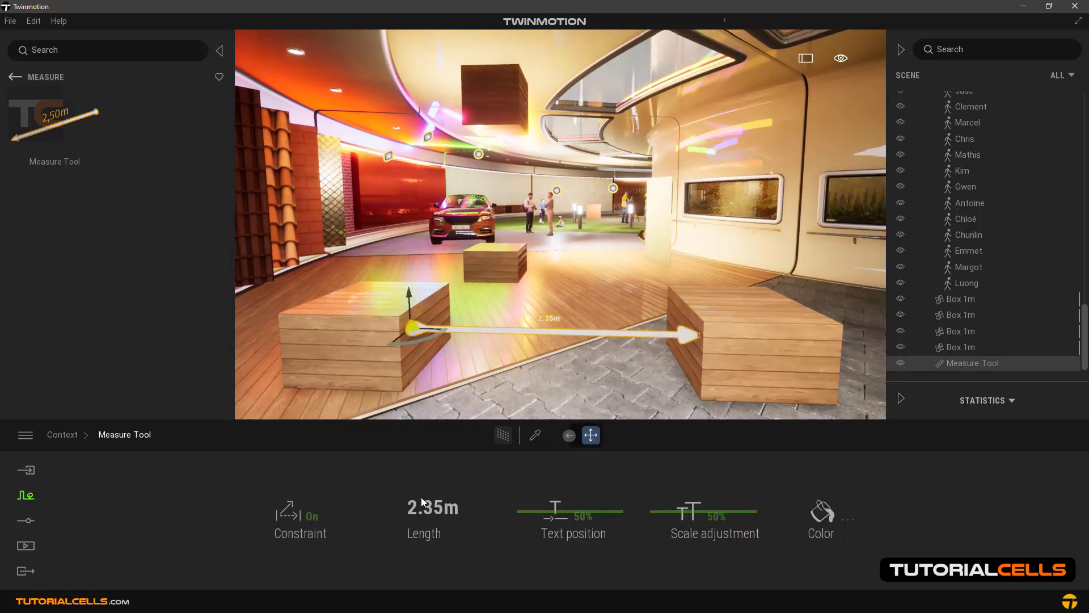
mouse_move(541, 338)
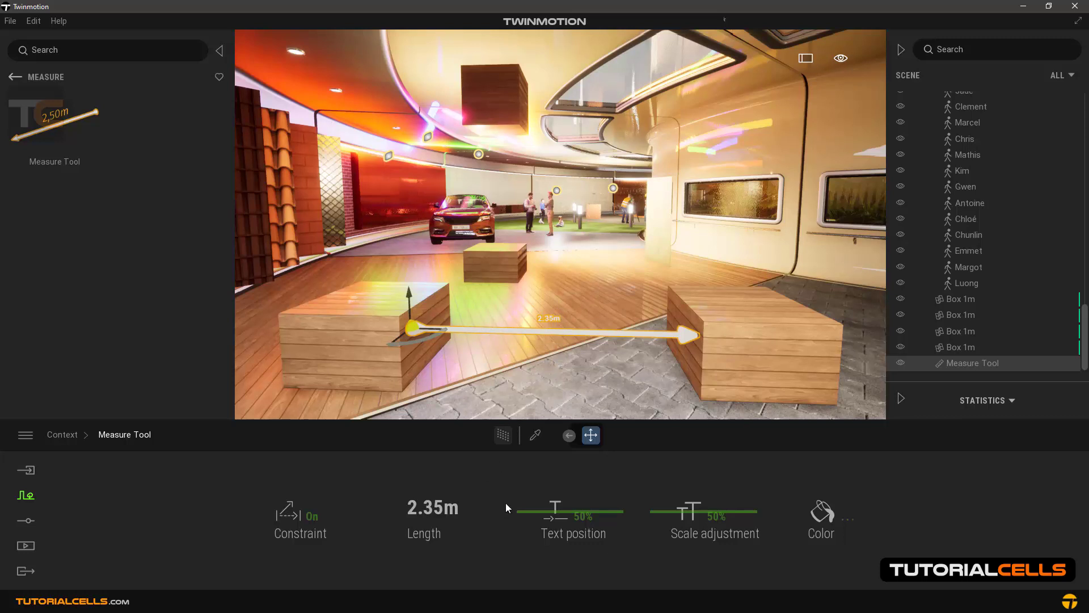
Set the 2.35 m label's text position to 68% and scale to 71%, then bring up colour options.
left_click_drag(556, 510, 623, 510)
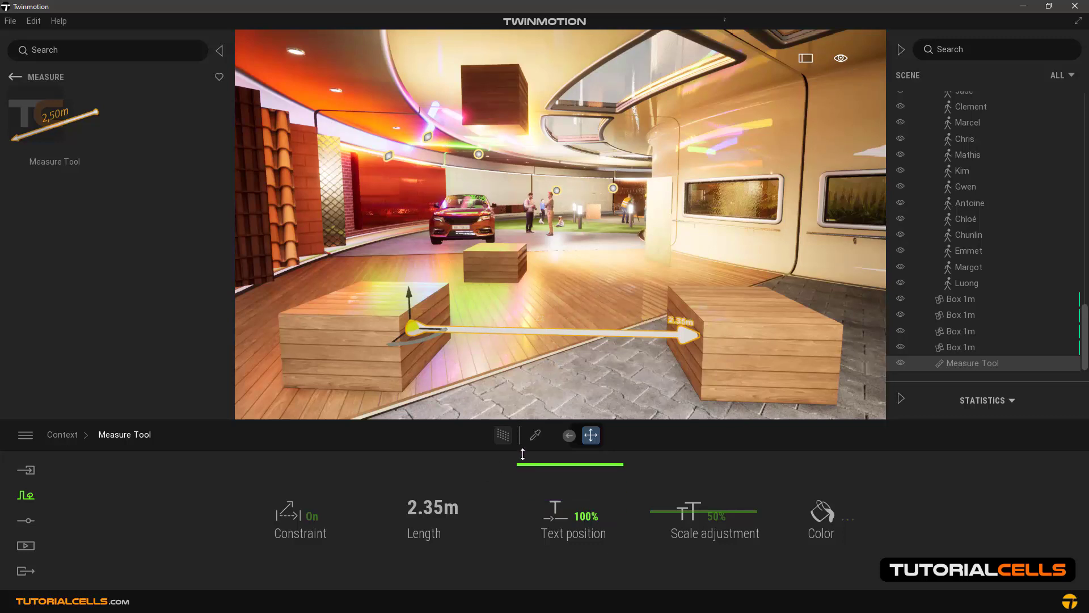
left_click_drag(621, 526, 535, 526)
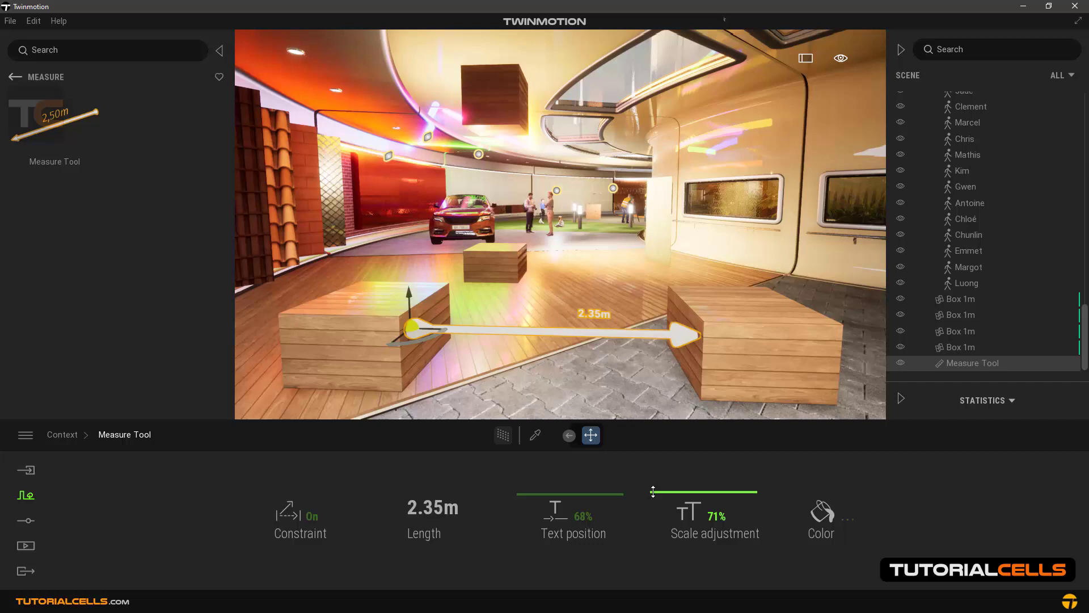
left_click(820, 511)
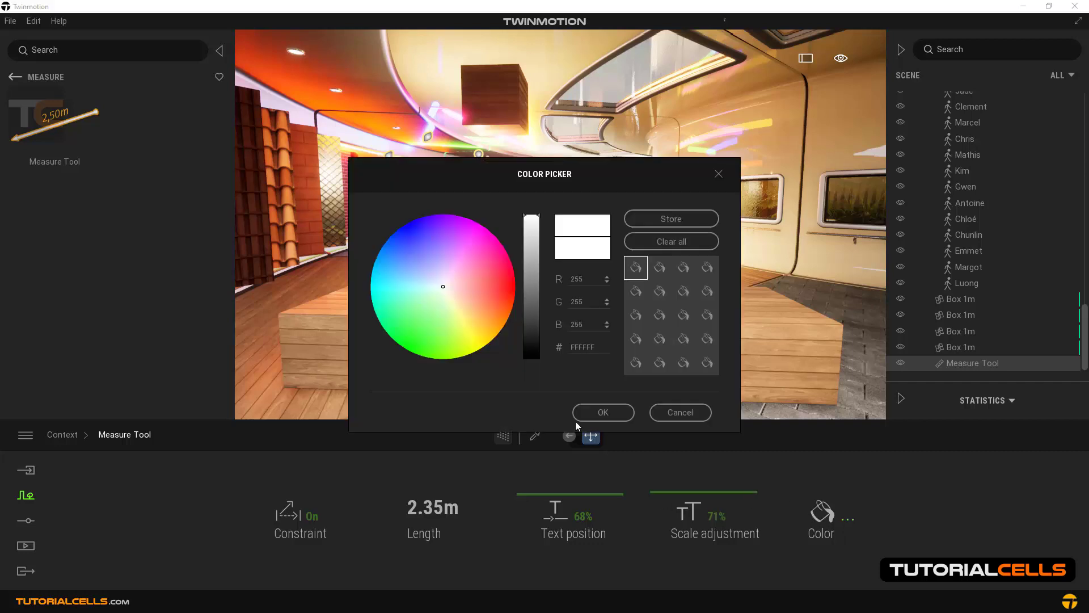
Colour the 2.35 m measurement arrow and its label yellow.
left_click(602, 412)
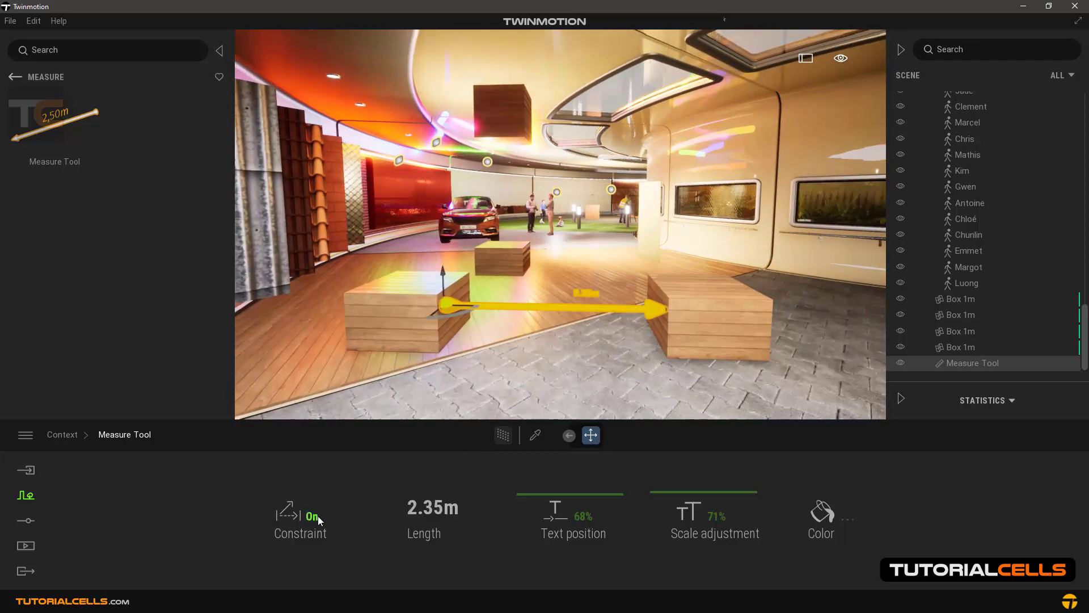
Switch the yellow measurement's constraint off, replacing its arrowhead with a rounded end.
left_click(300, 516)
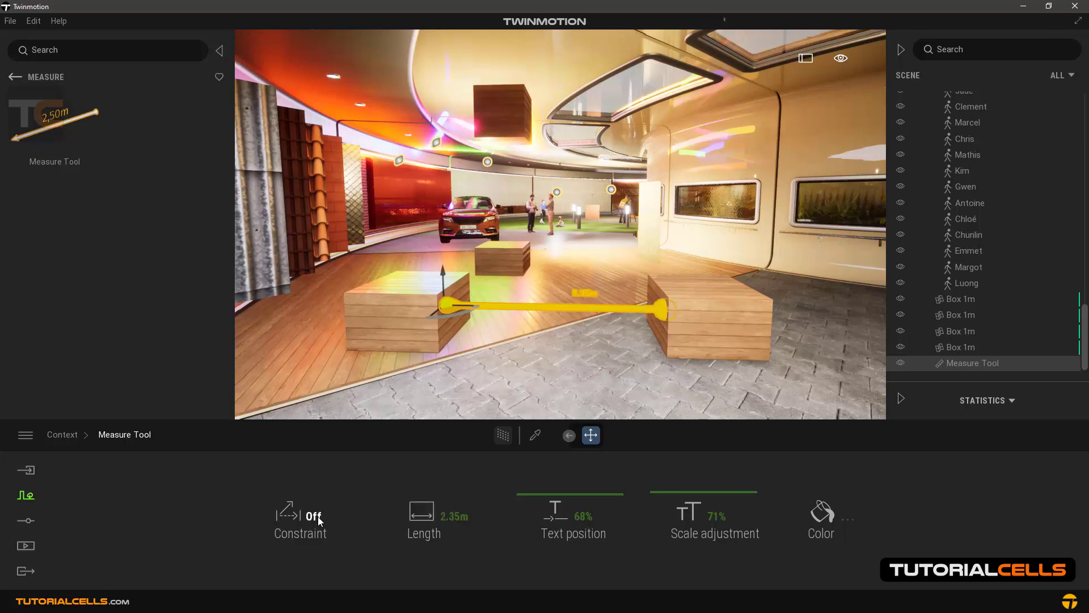
mouse_move(382, 504)
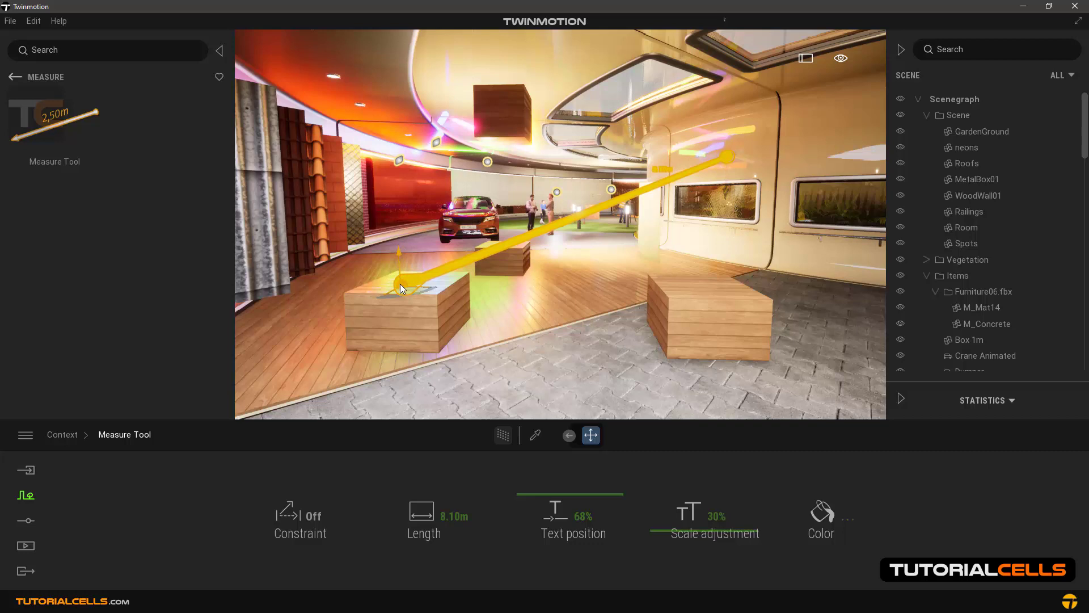
Move the measurement's start onto the middle box and fine-tune its end on the right box.
left_click_drag(402, 289, 524, 264)
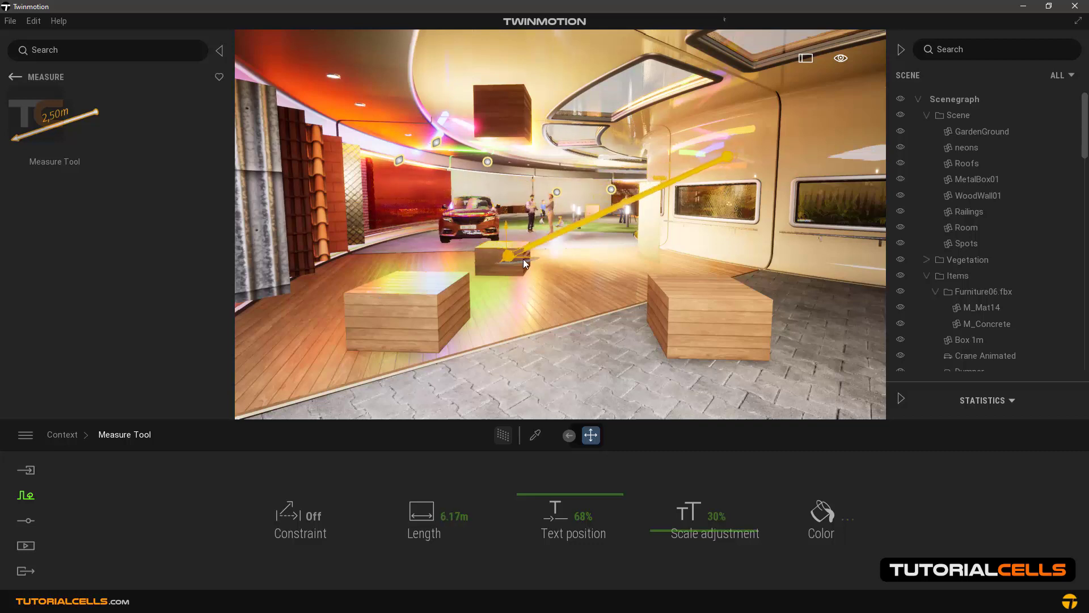
left_click_drag(524, 263, 733, 161)
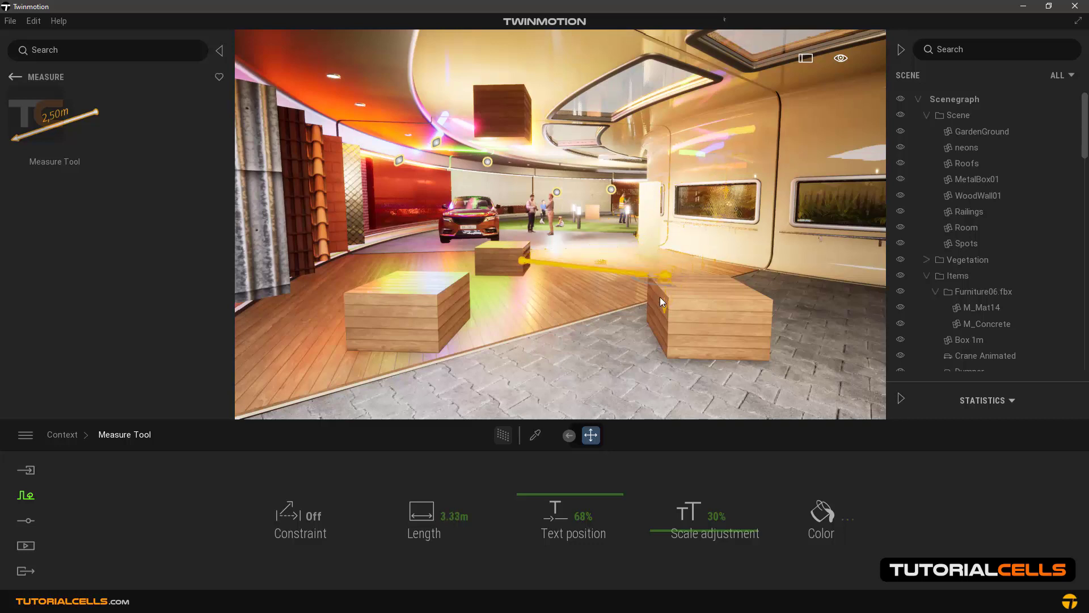
left_click_drag(660, 271, 656, 322)
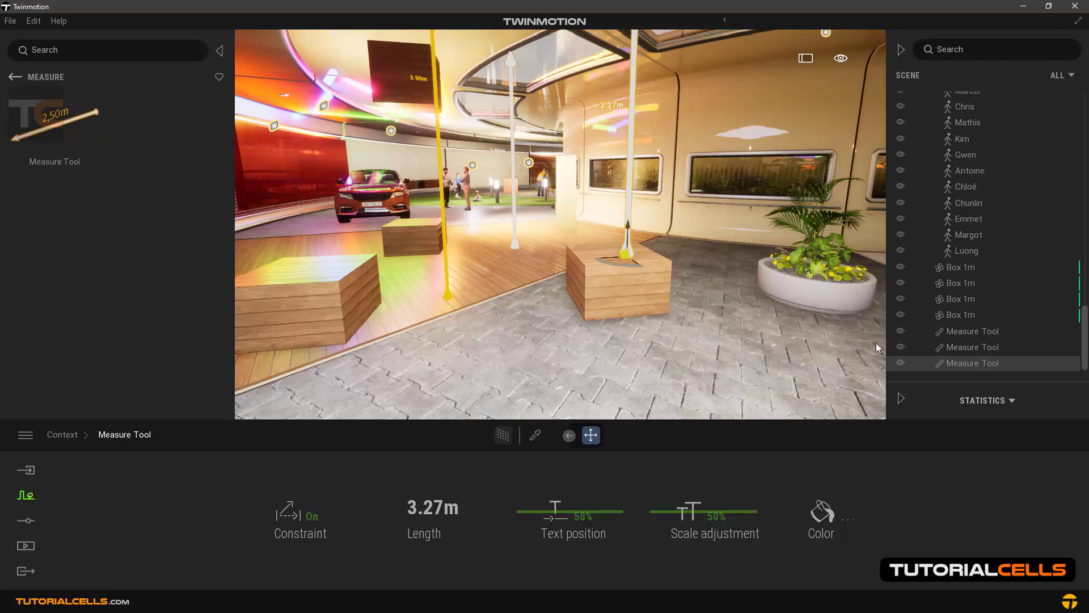
Select the first Measure Tool in the Scene panel to show its 3.90 m settings.
left_click(969, 331)
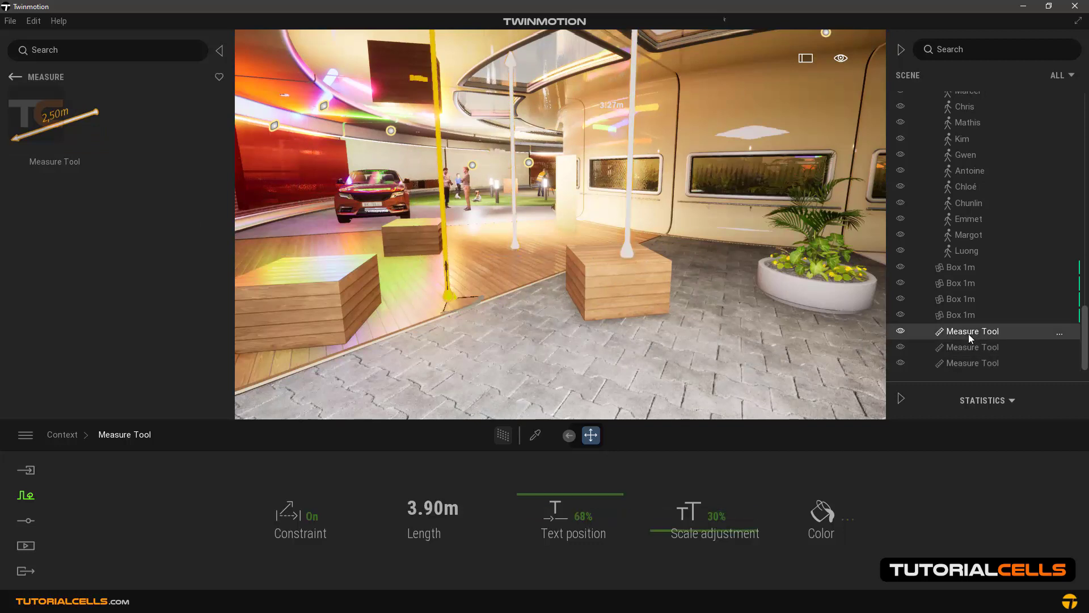